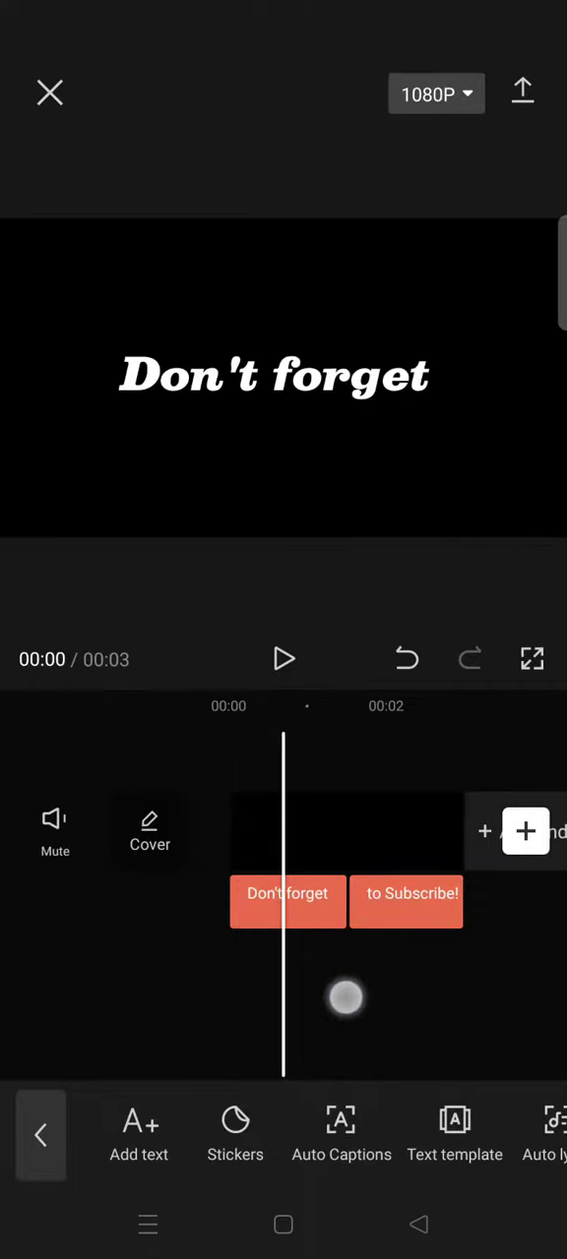
Keyframe the Don't forget text's rotation at about one second, rotated to vertical
{"action": "left_click_drag", "start_coordinate": [347, 999], "coordinate": [300, 1022]}
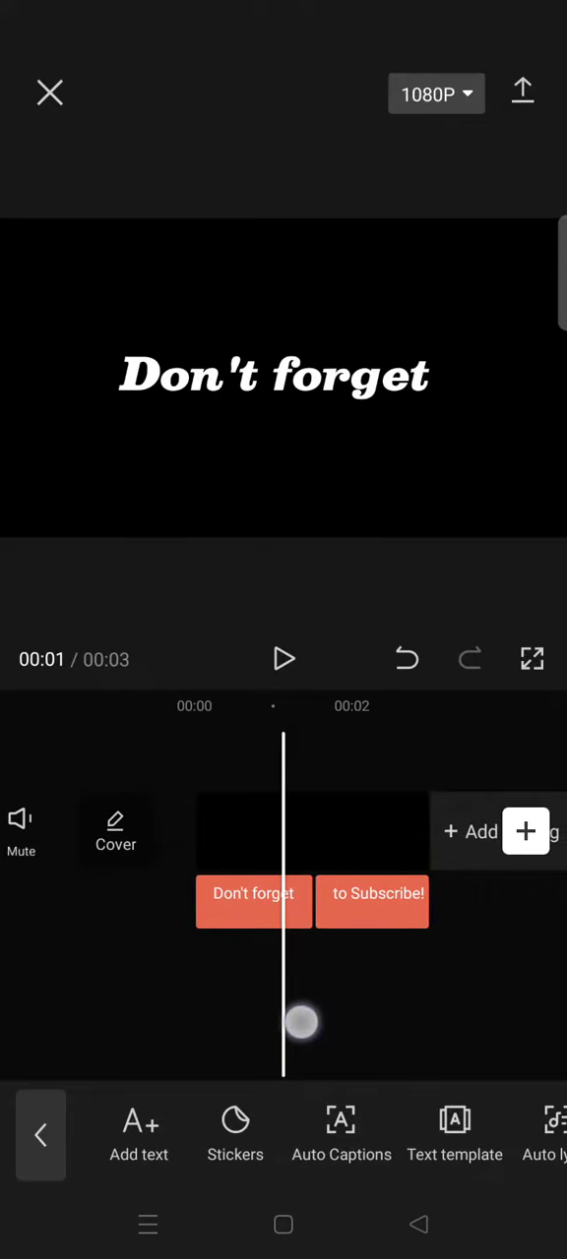
{"action": "left_click", "coordinate": [253, 901]}
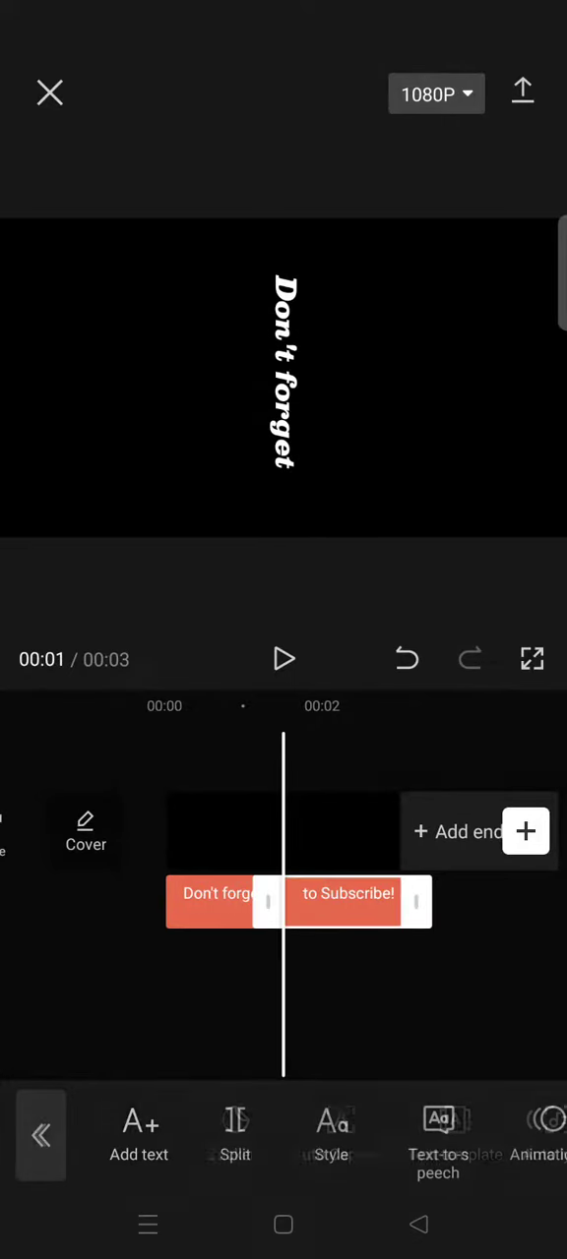
{"action": "left_click", "coordinate": [346, 902]}
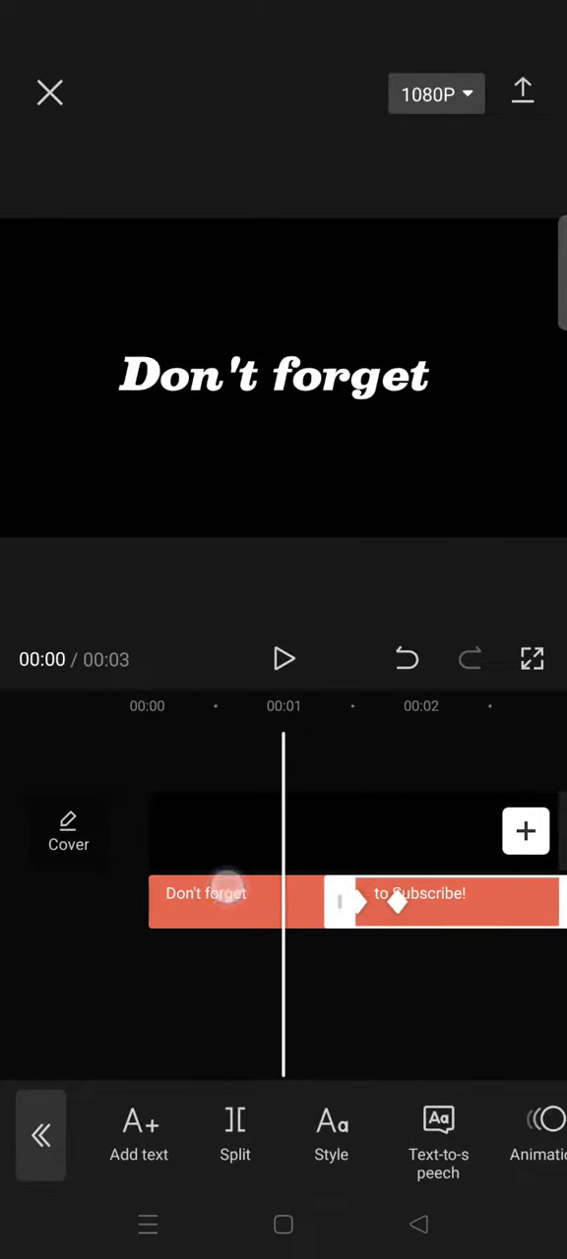
Apply the Ease In 3 graph to both Don't forget and to Subscribe! rotation keyframes
{"action": "left_click", "coordinate": [206, 902]}
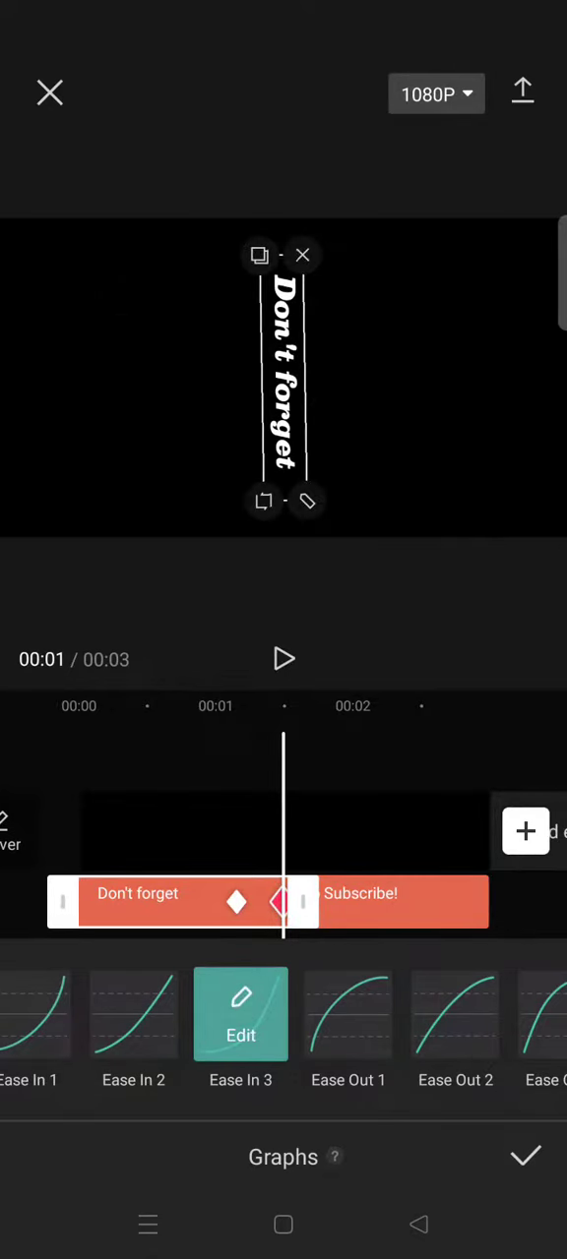
{"action": "left_click", "coordinate": [524, 1157]}
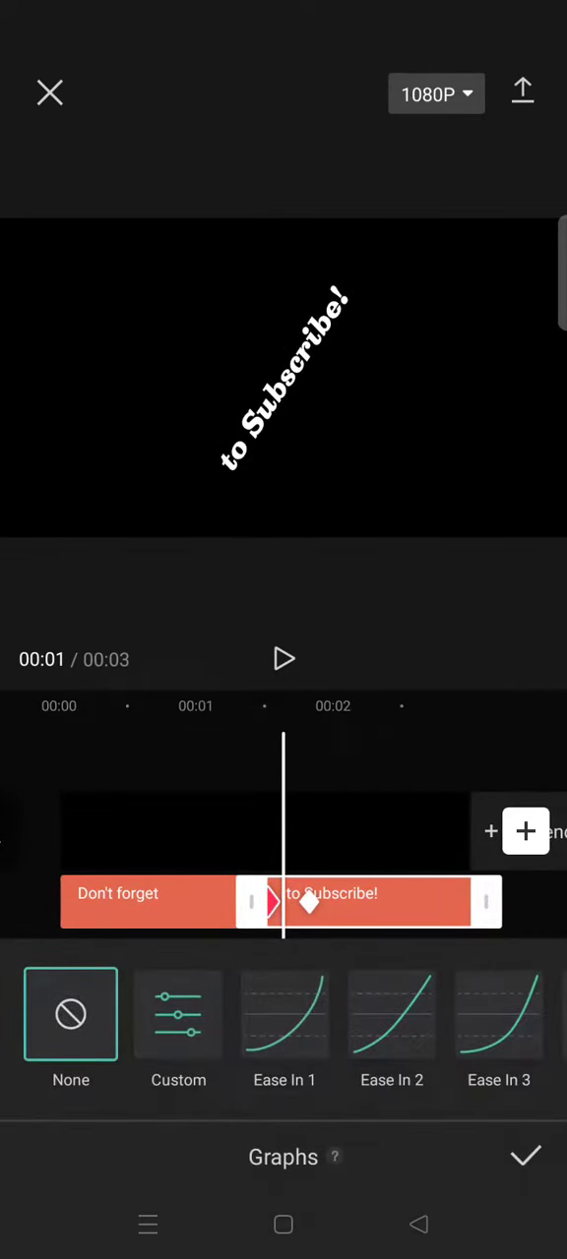
{"action": "scroll", "scroll_direction": "left", "scroll_amount": 3}
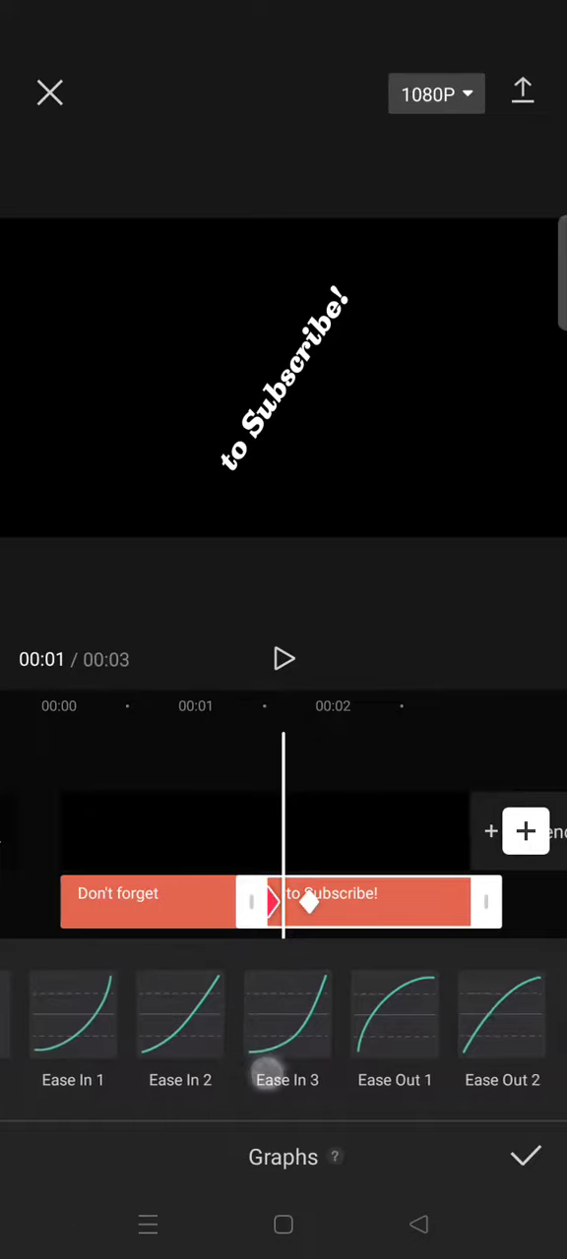
{"action": "left_click", "coordinate": [525, 1157]}
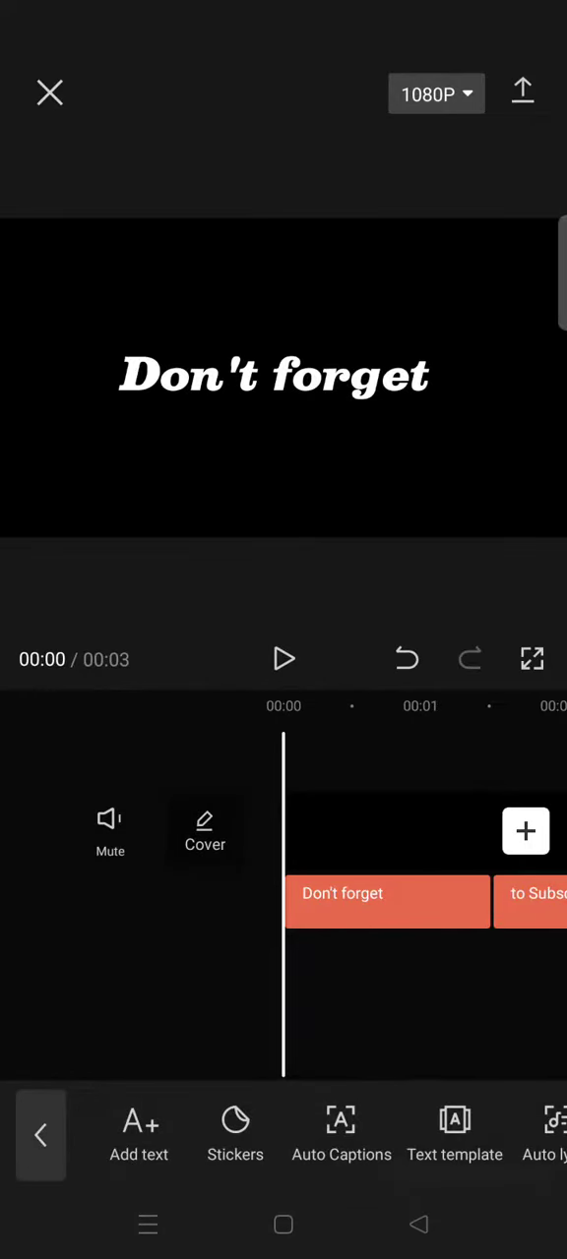
Play back the preview to watch Don't forget rotate into to Subscribe!
{"action": "left_click", "coordinate": [283, 659]}
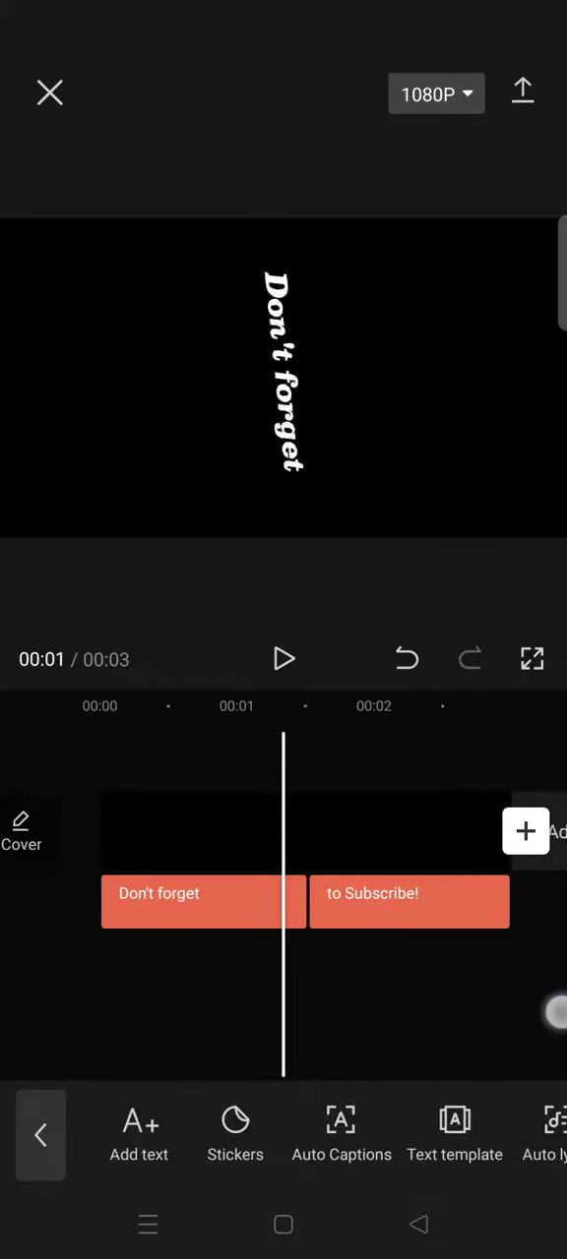
{"action": "left_click", "coordinate": [283, 659]}
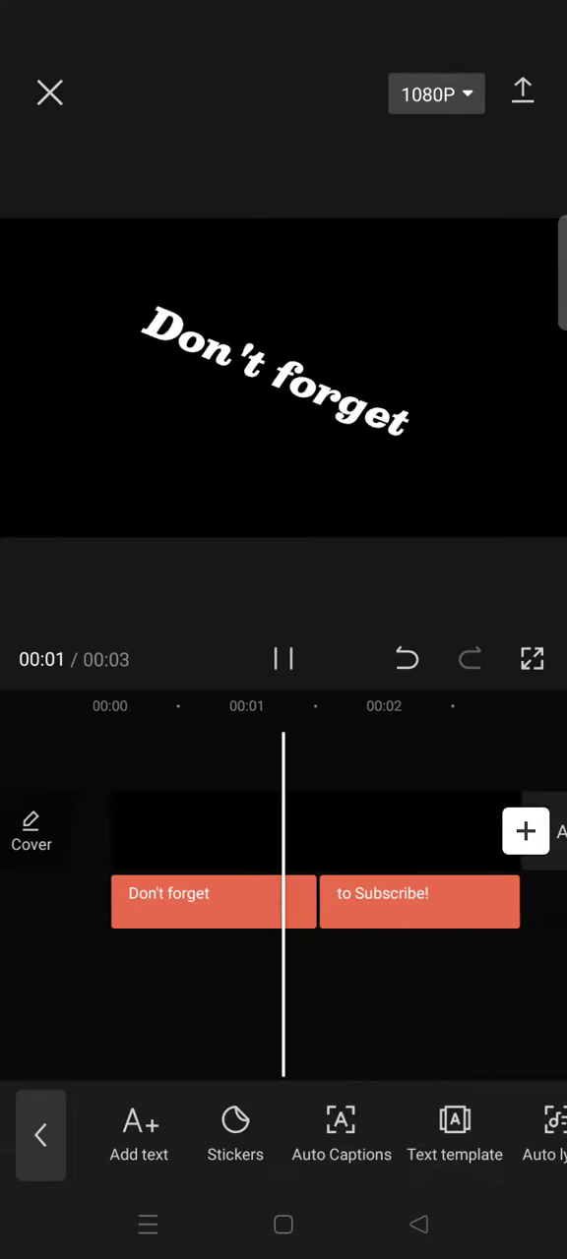